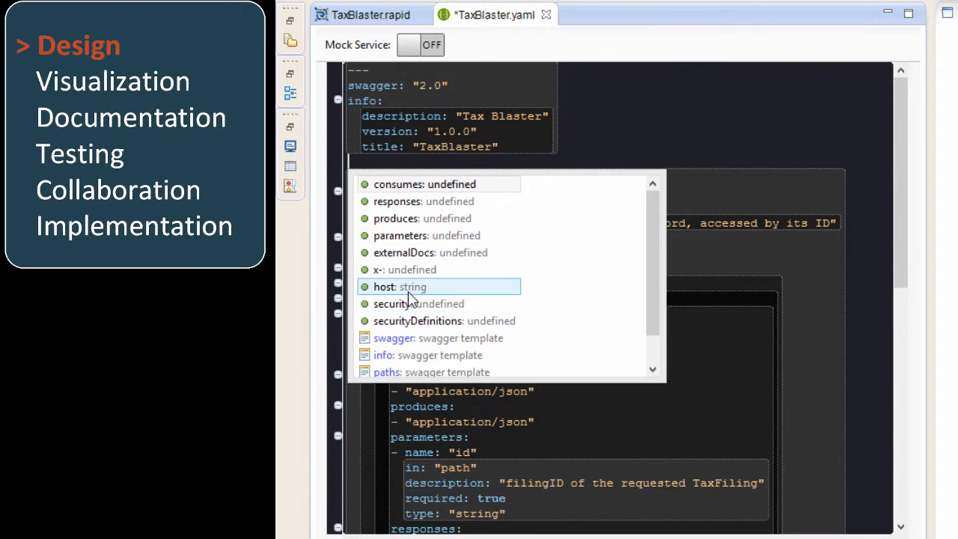
# Add a host entry "taxblaster.com" to the TaxBlaster spec above basePath.
pyautogui.click(383, 287)
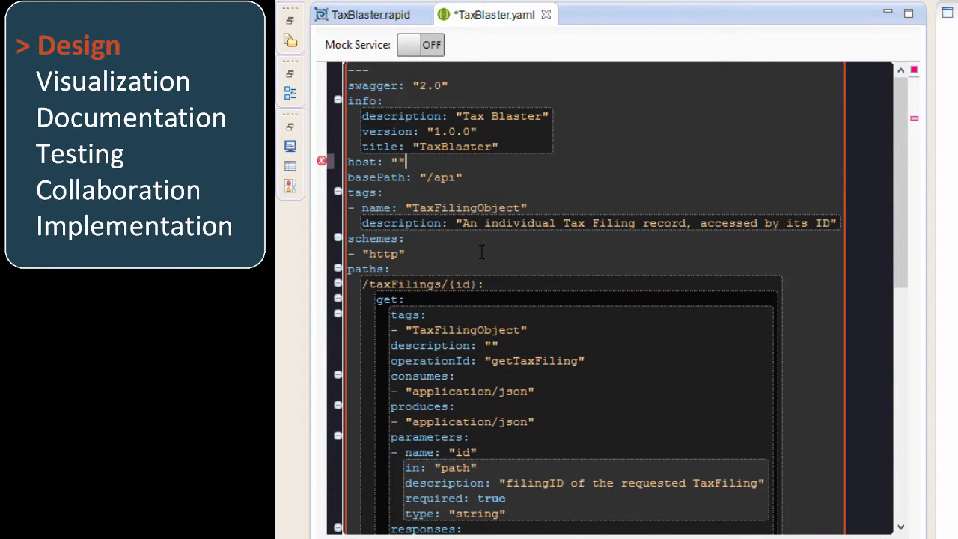
pyautogui.write('taxblaster.com')
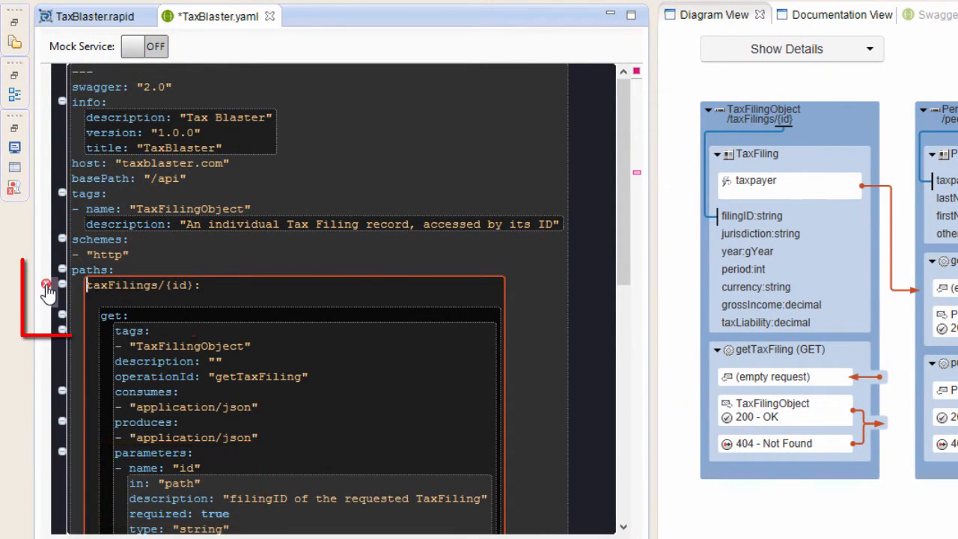
pyautogui.click(15, 98)
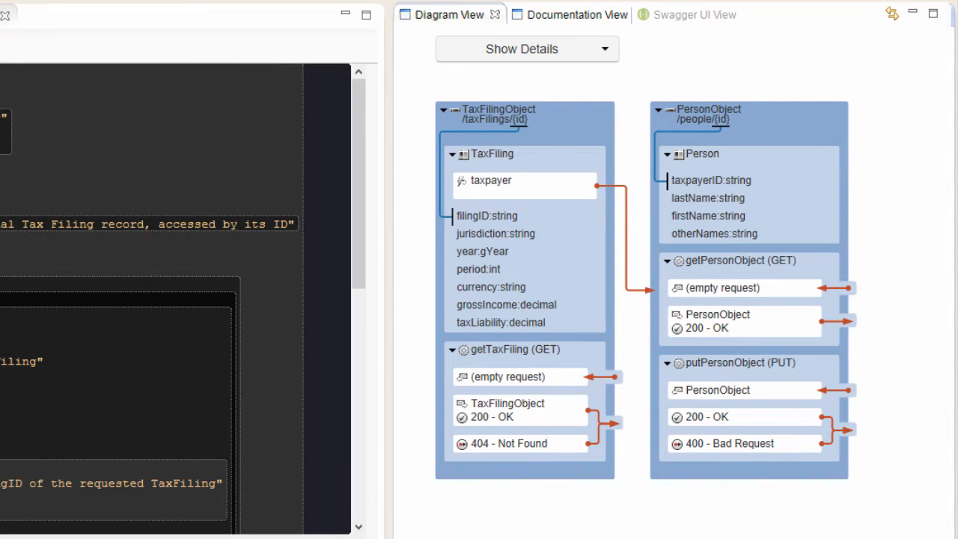
pyautogui.click(449, 15)
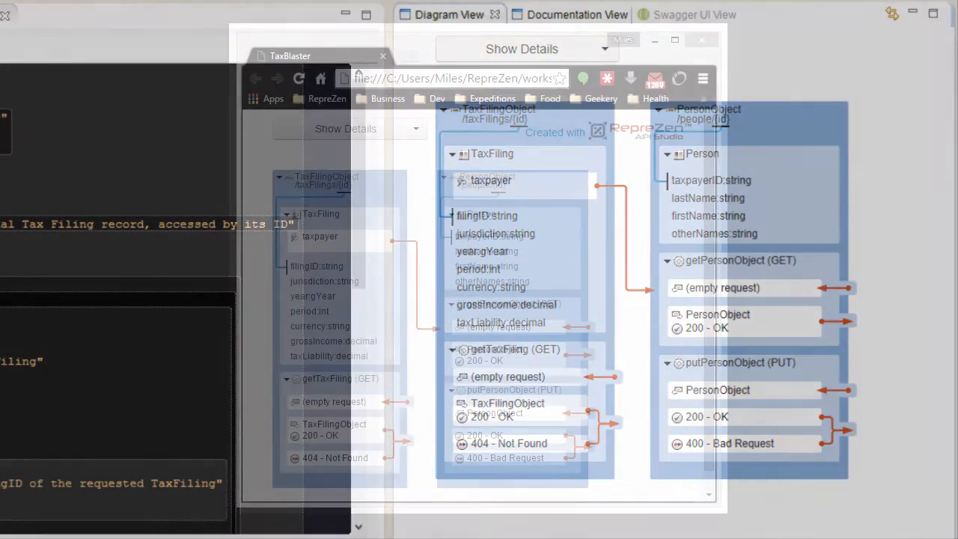
# View the diagram as a Chrome web page and collapse then expand the TaxFiling box.
pyautogui.click(344, 129)
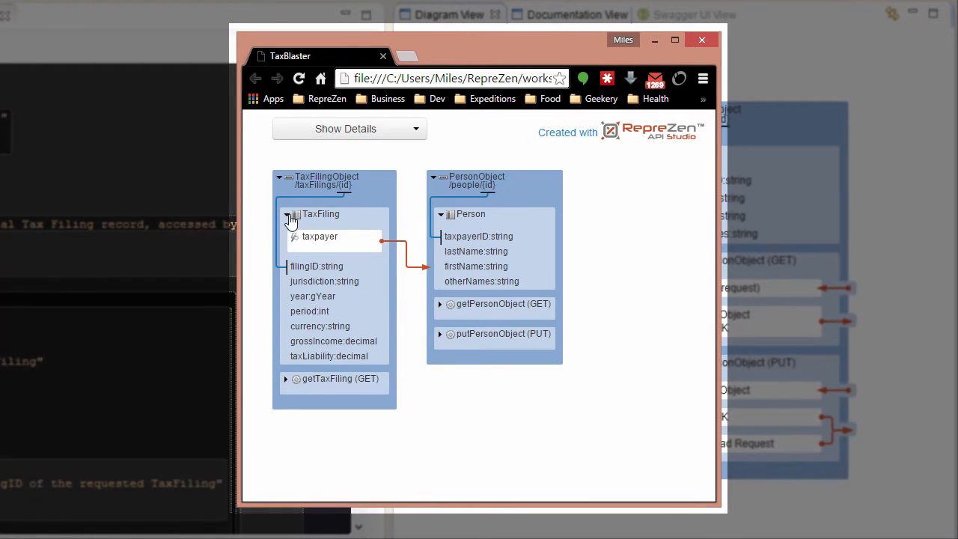
pyautogui.click(284, 215)
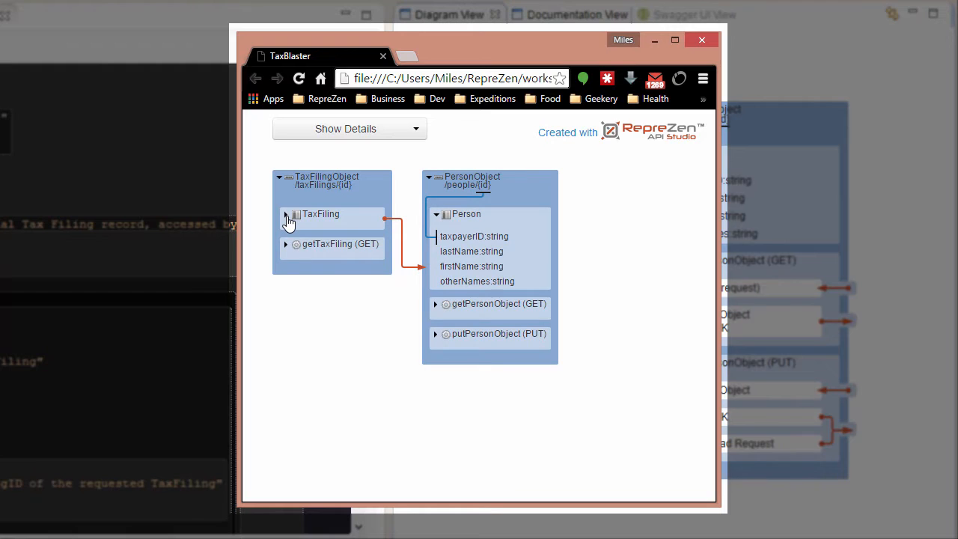
pyautogui.click(285, 216)
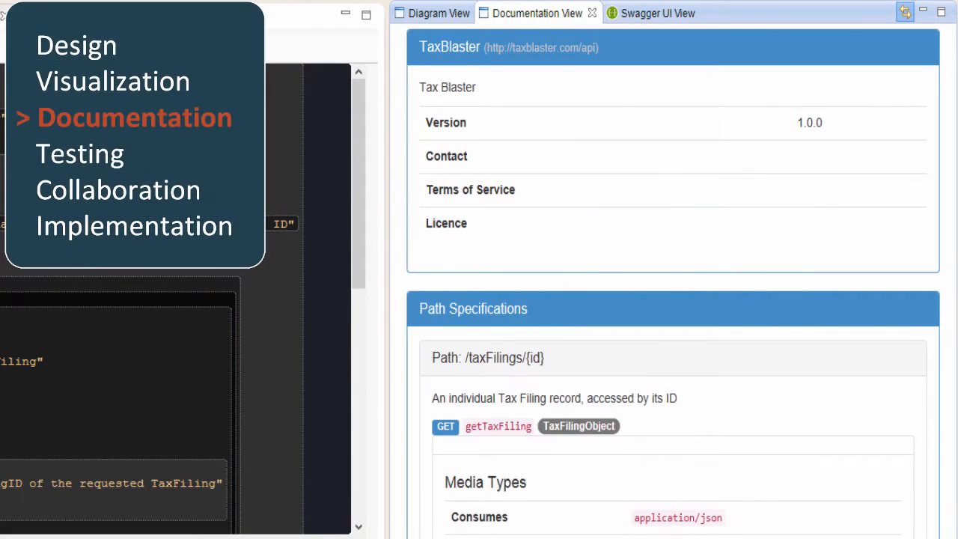
# Scroll the Documentation View down to the /taxFilings/{id} path specification.
pyautogui.scroll(-3)
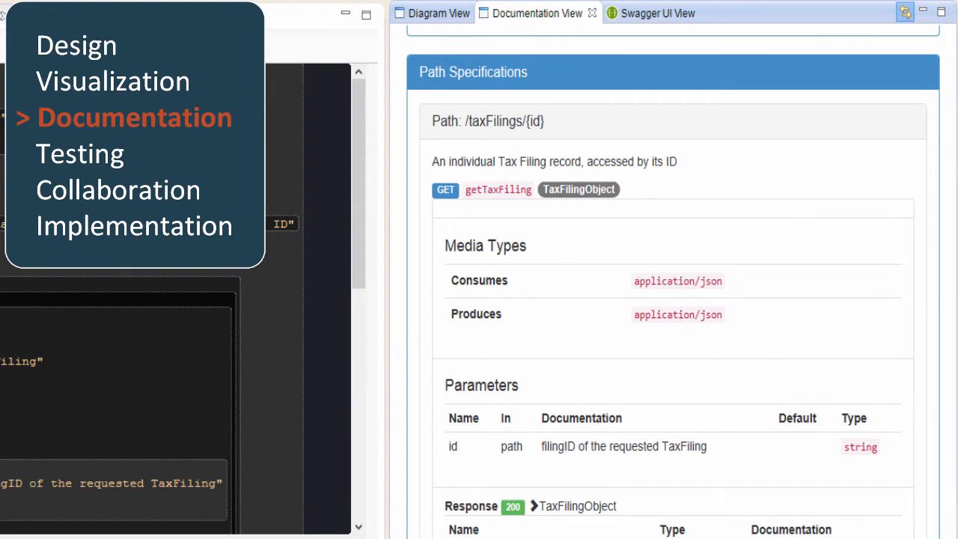
pyautogui.scroll(-3)
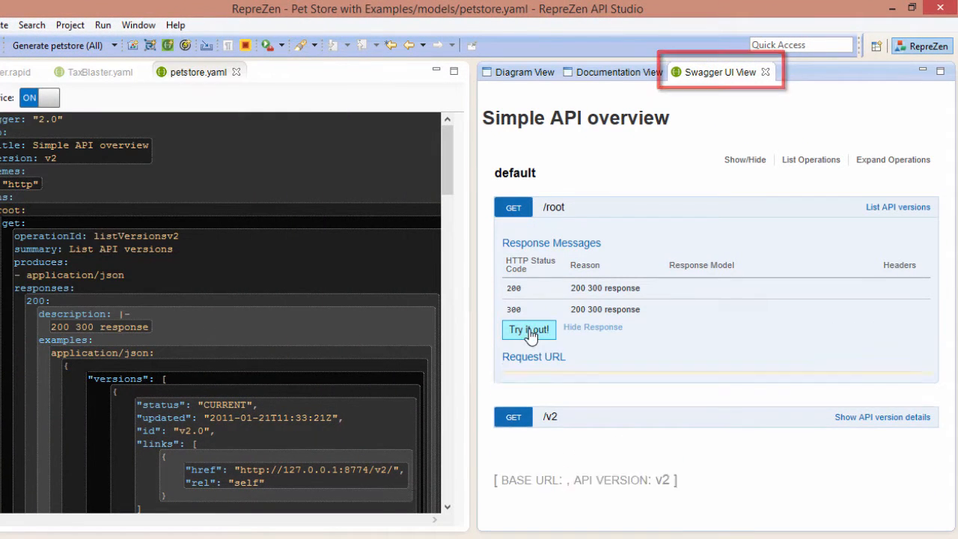
# Try the Pet Store /root GET live, then browse the available generation templates.
pyautogui.click(529, 330)
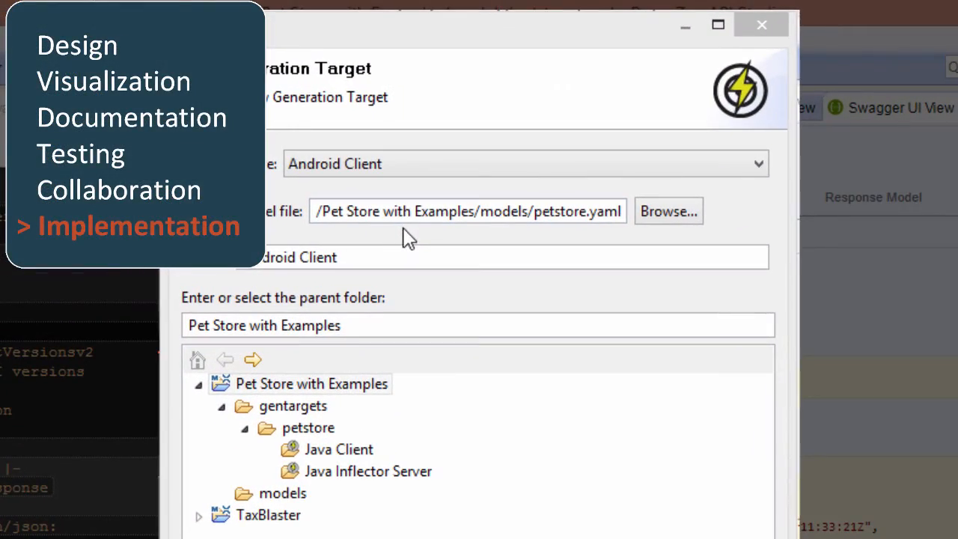
pyautogui.click(757, 163)
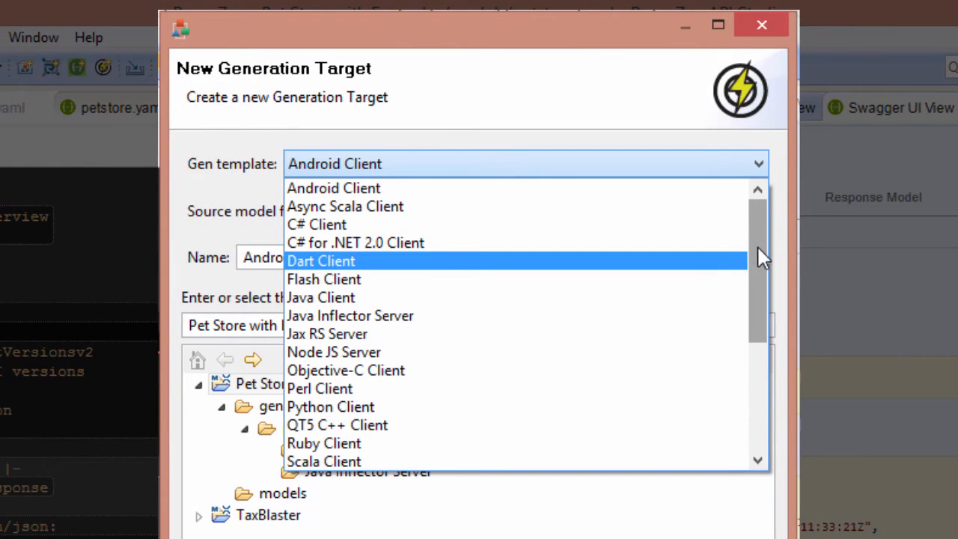
pyautogui.click(761, 24)
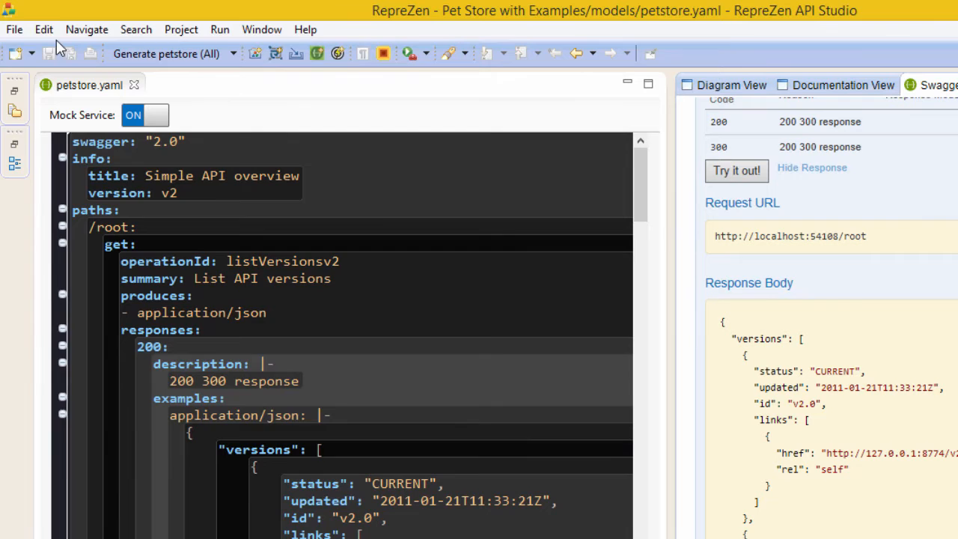
# Create an Xtend generation template project named Custom Swagger Generator with Swagger source type.
pyautogui.click(14, 30)
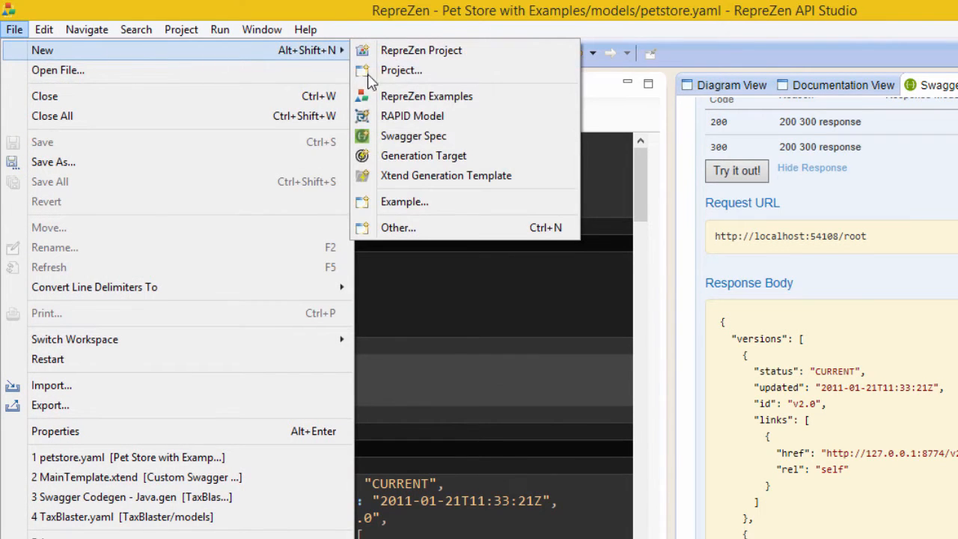
pyautogui.click(446, 175)
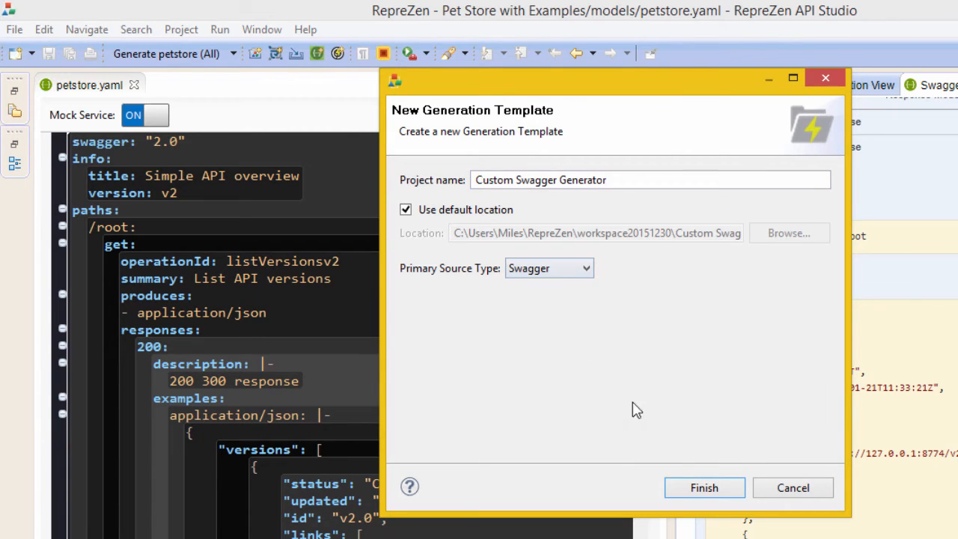
pyautogui.click(703, 488)
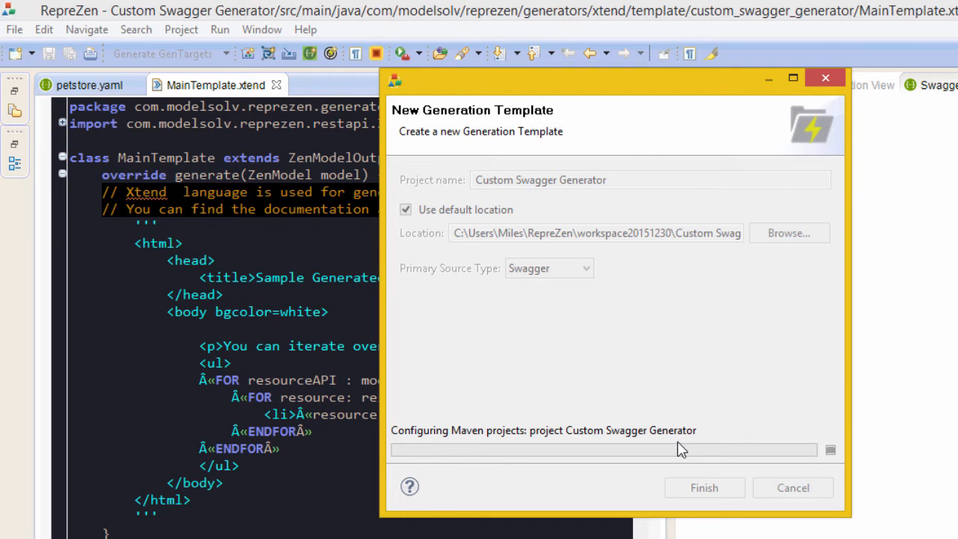
pyautogui.click(704, 488)
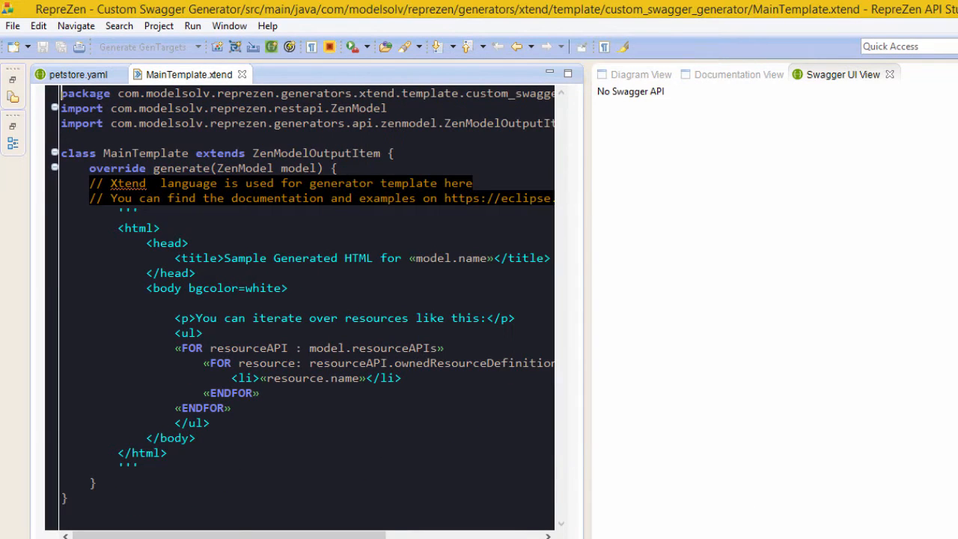